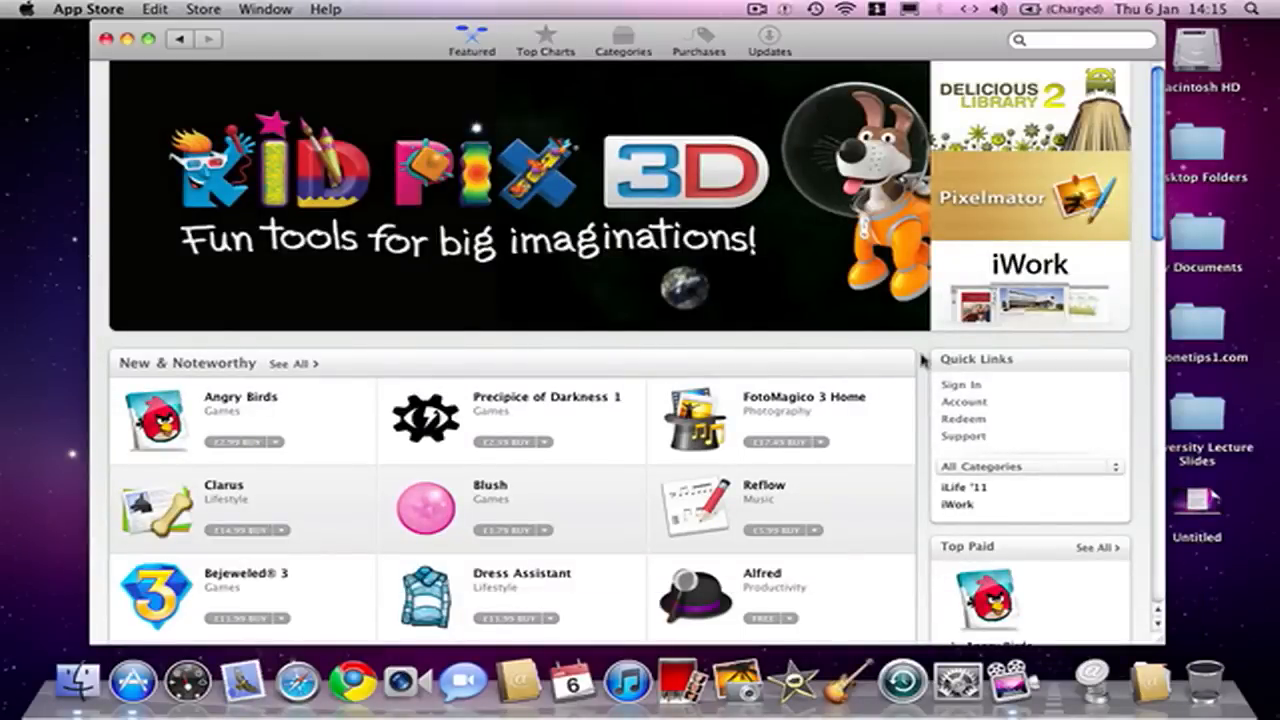
mouse_move(82, 680)
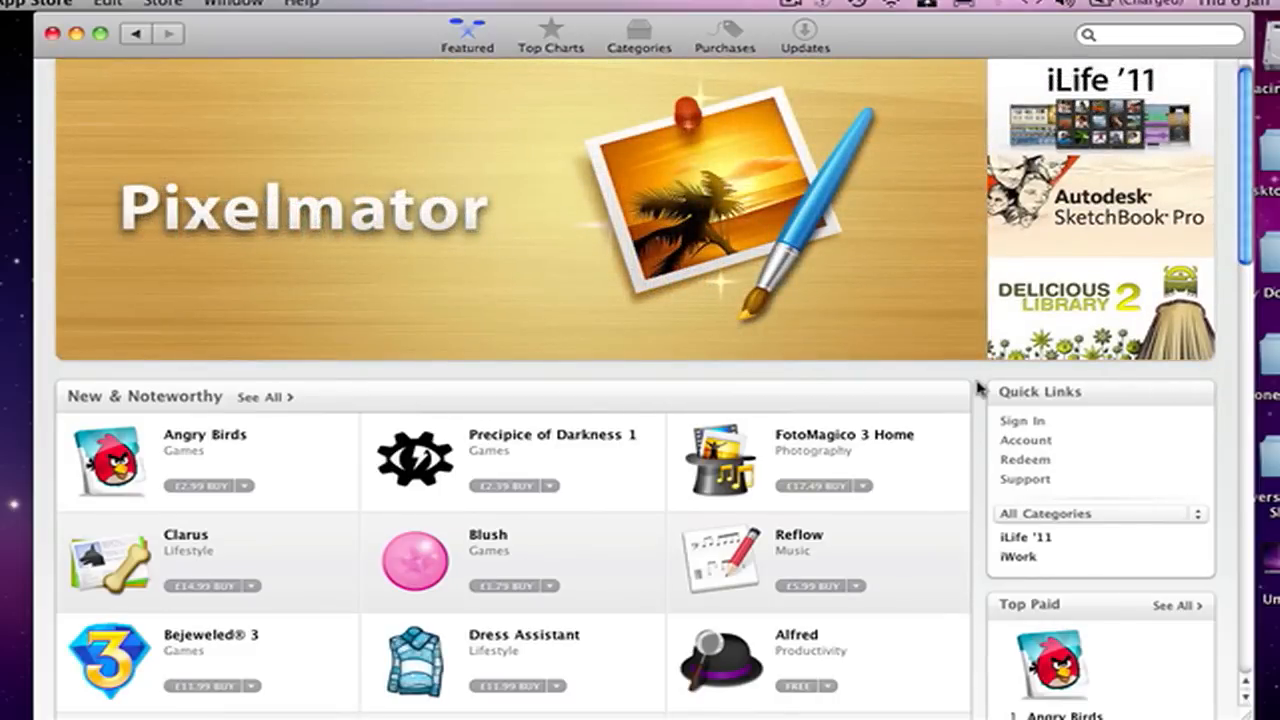
mouse_move(976, 312)
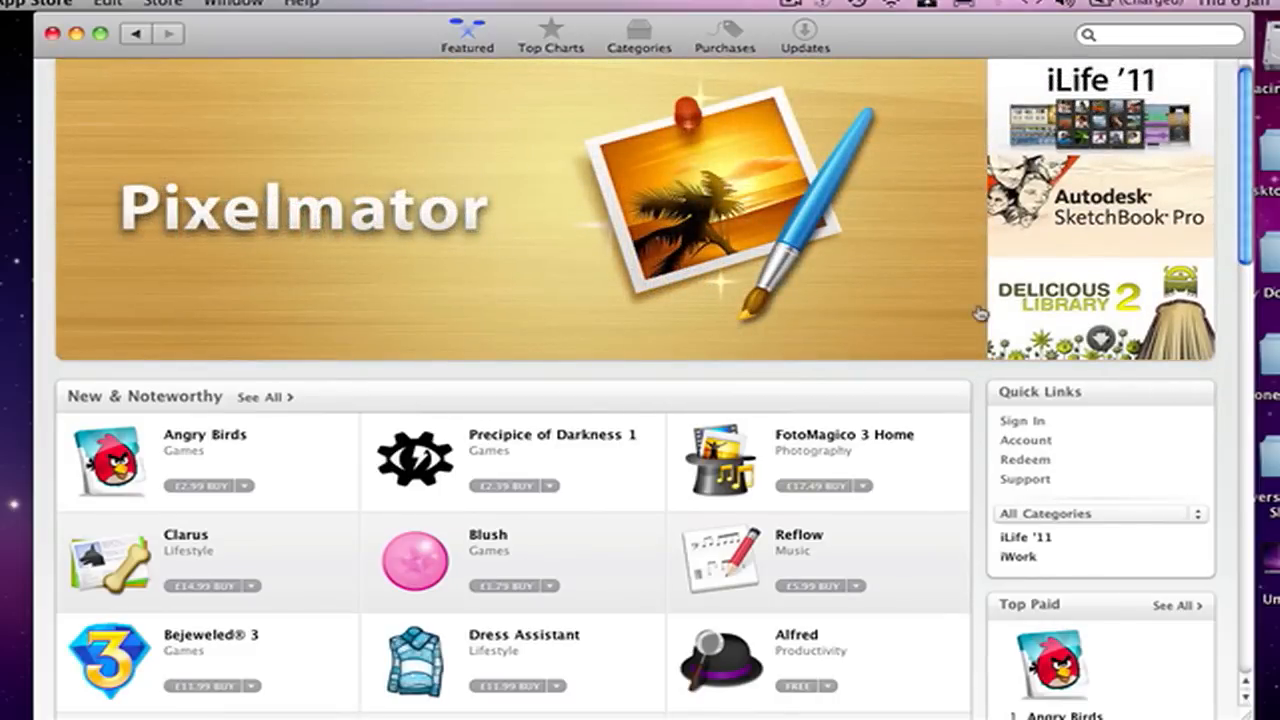
Scroll the Featured page past New & Noteworthy and What's Hot to Staff Favourites and Top Grossing.
scroll("down", 3)
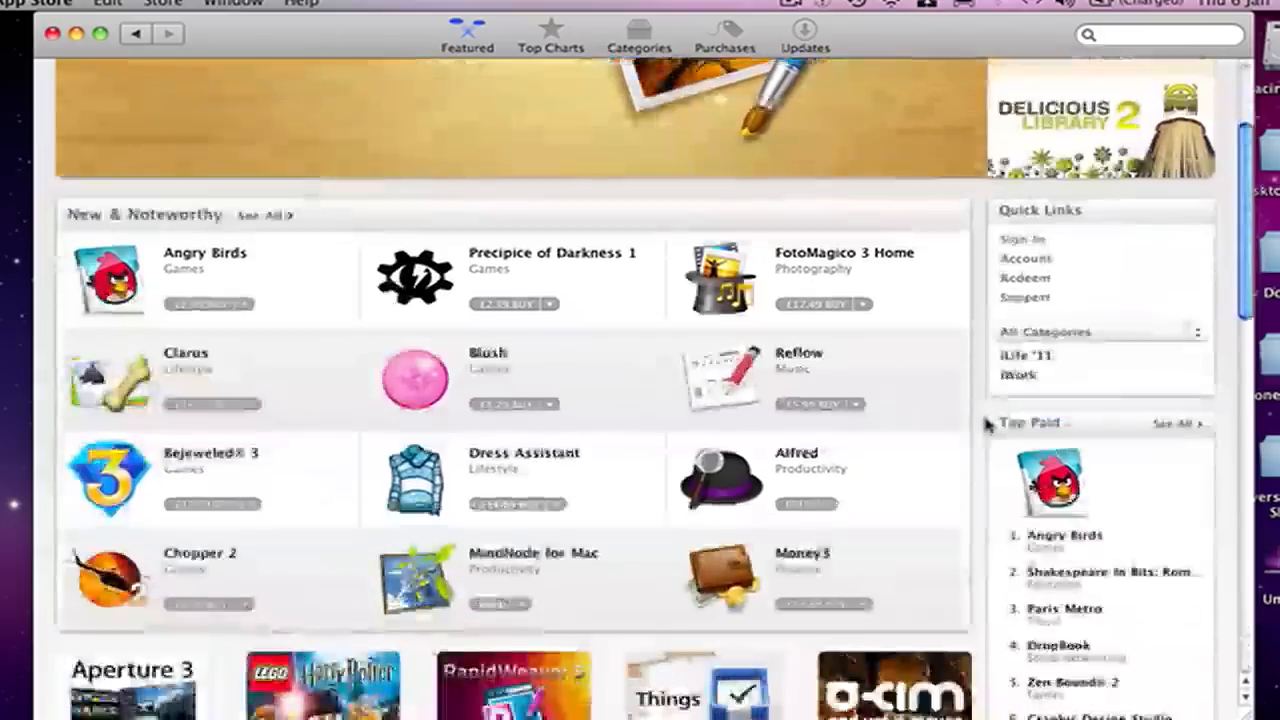
scroll("down", 3)
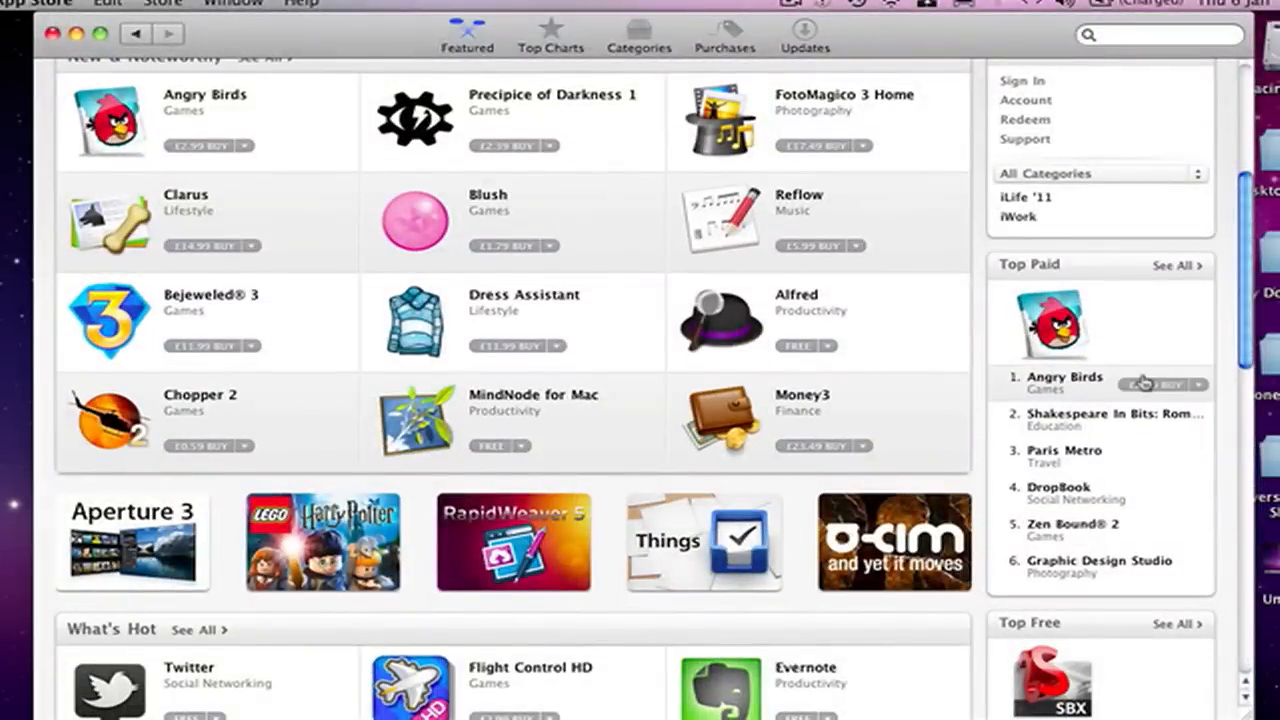
mouse_move(1076, 388)
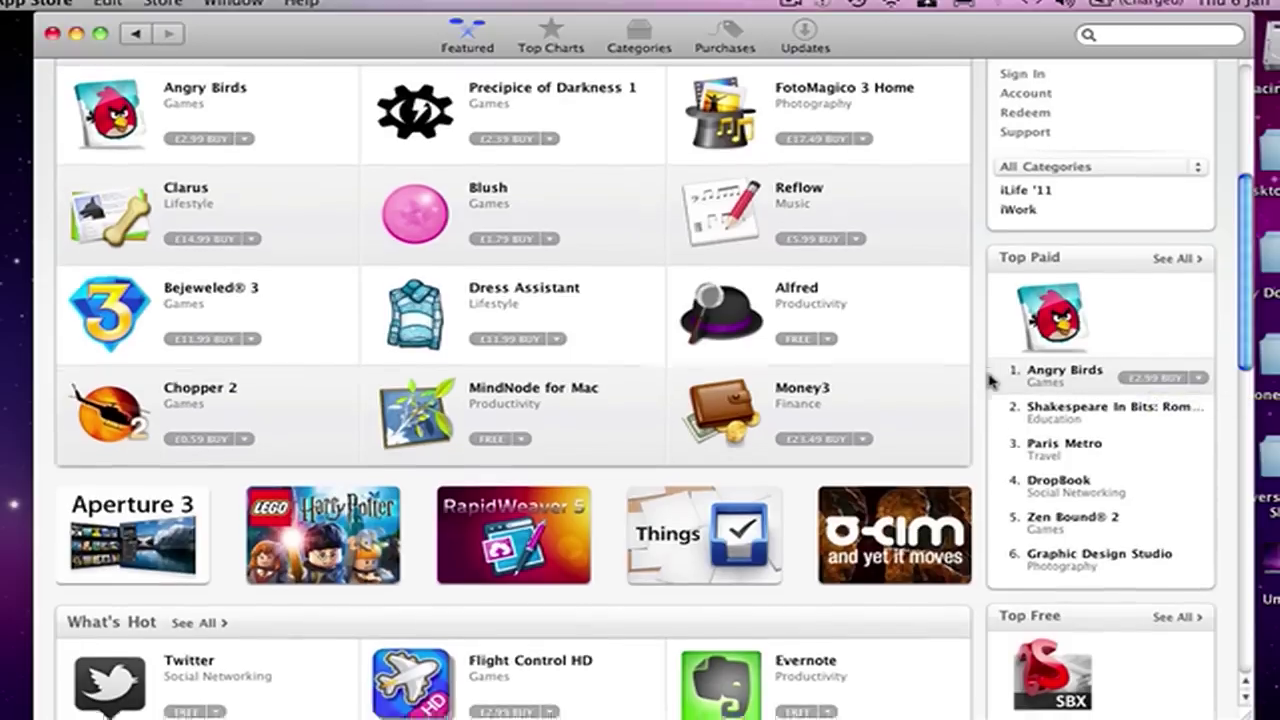
scroll("down", 3)
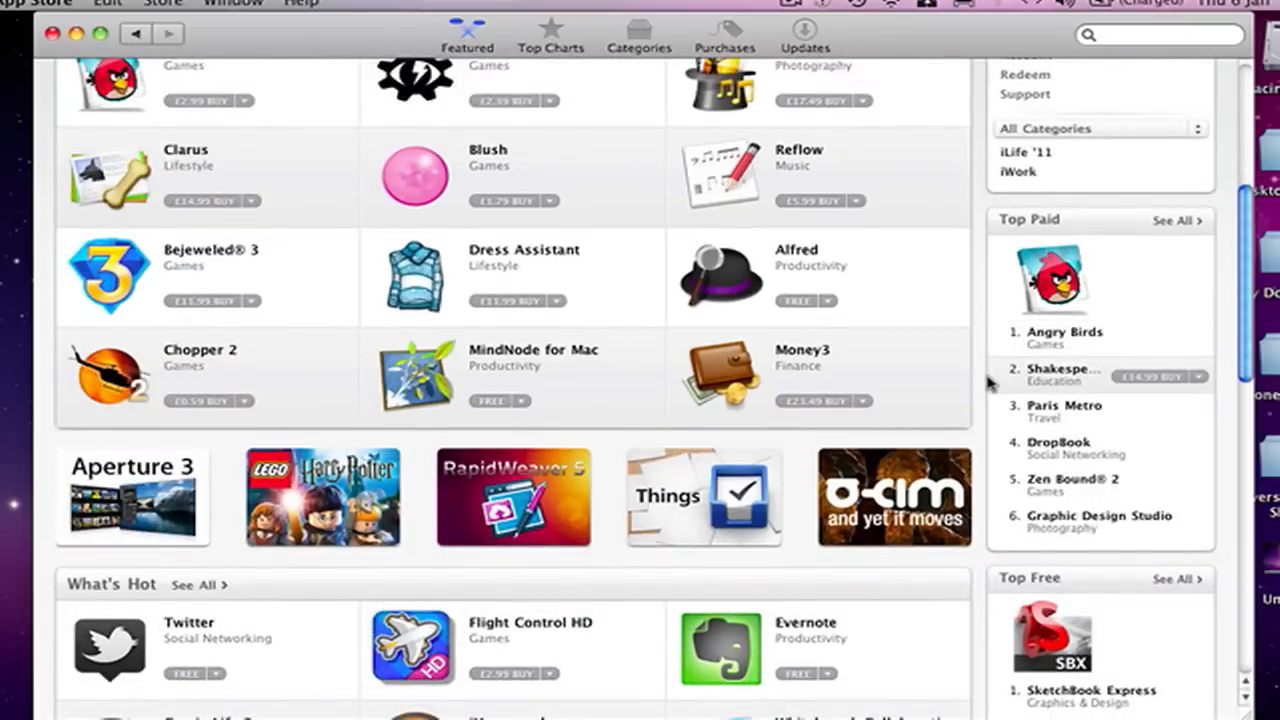
scroll("down", 3)
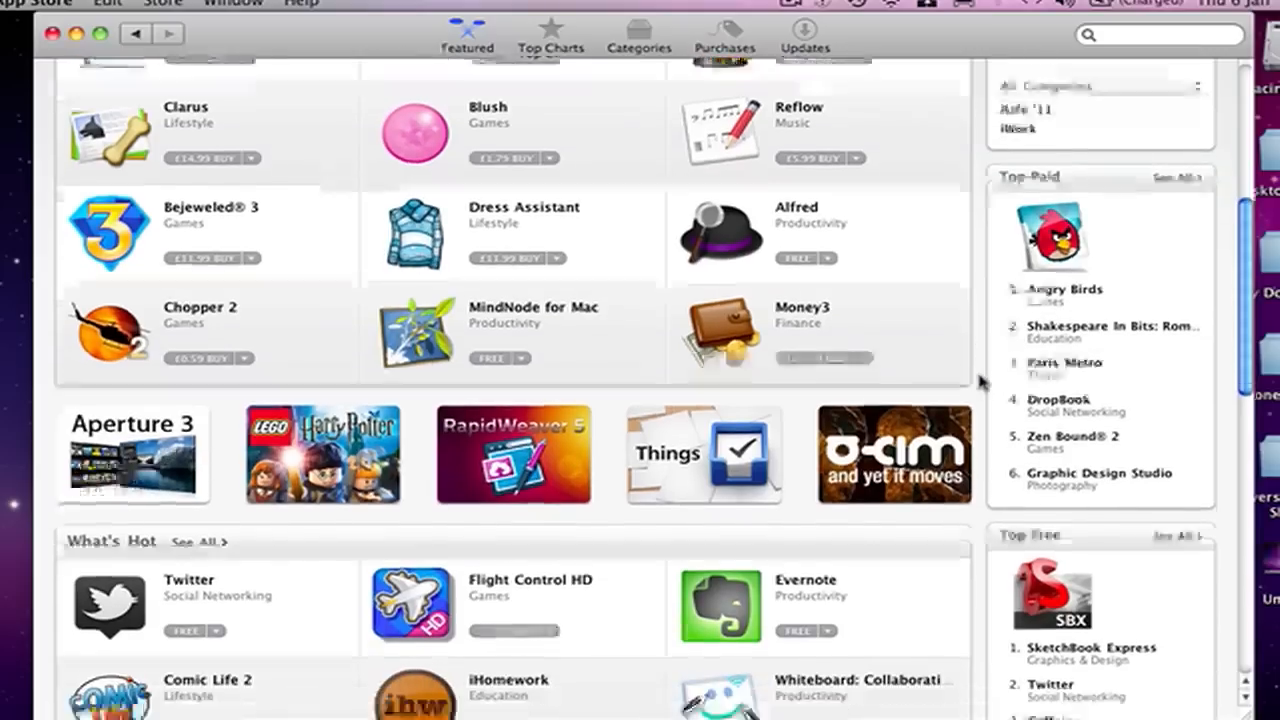
scroll("down", 3)
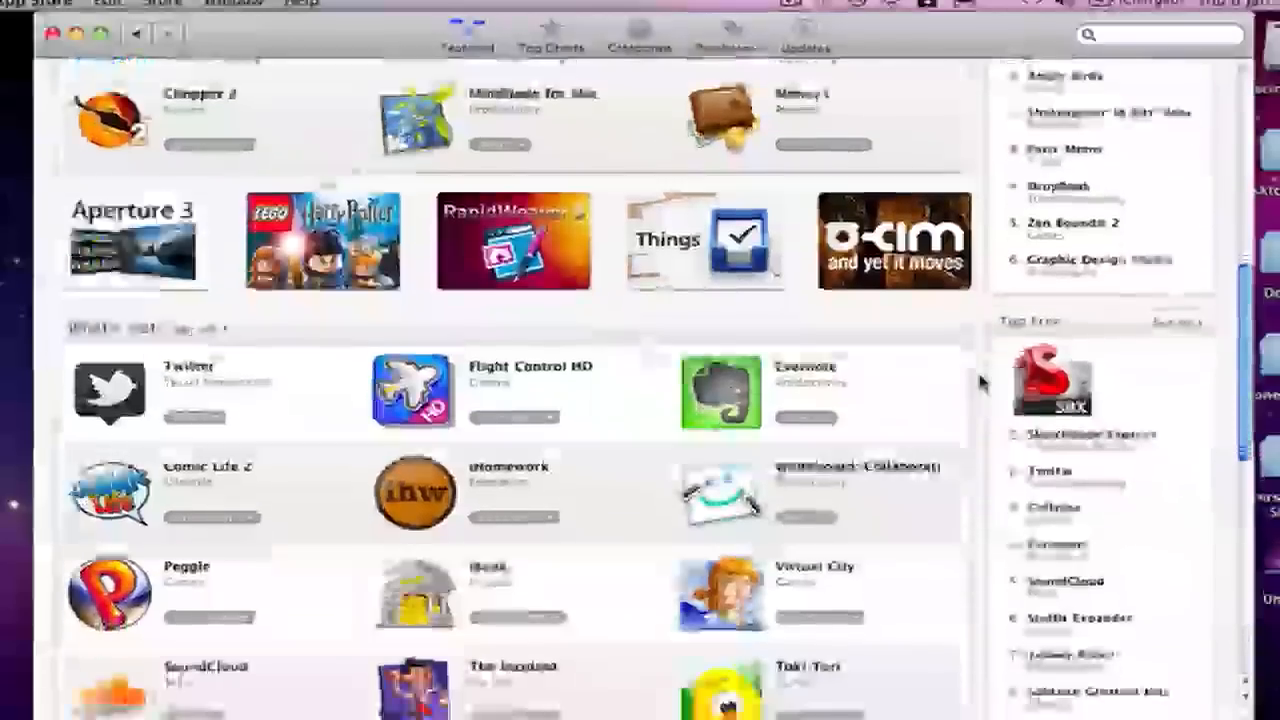
scroll("down", 3)
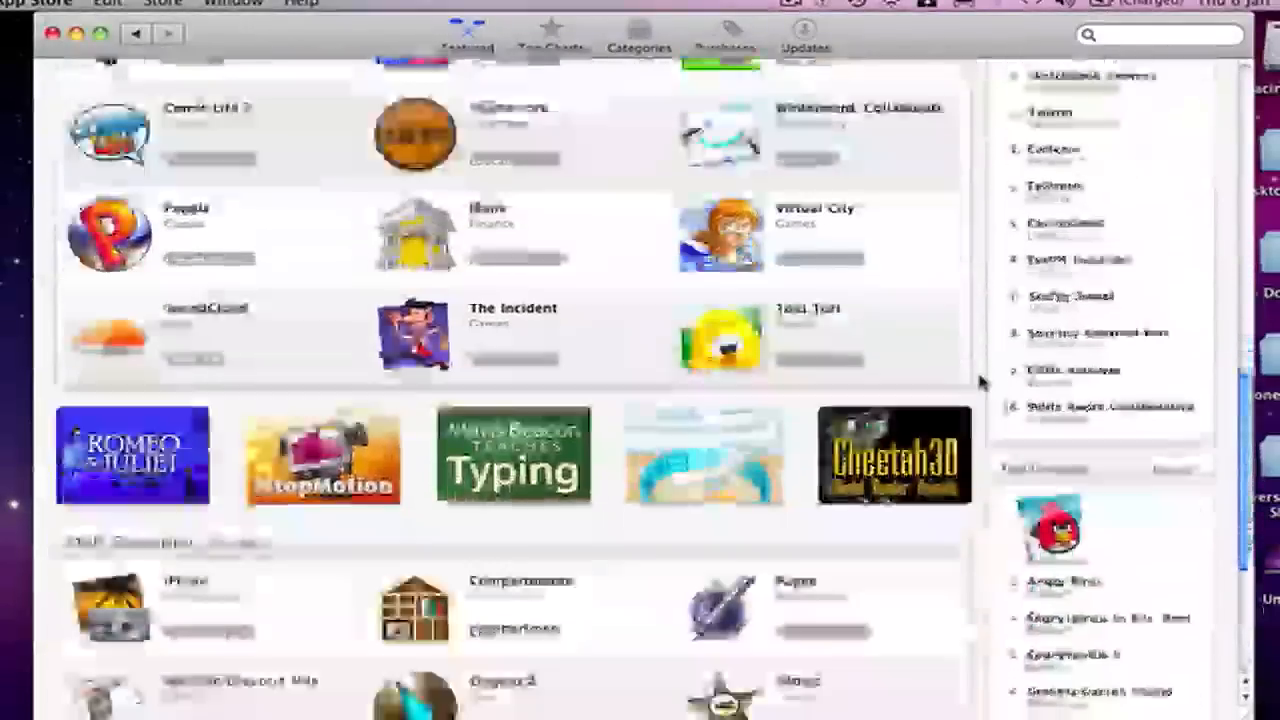
scroll("down", 3)
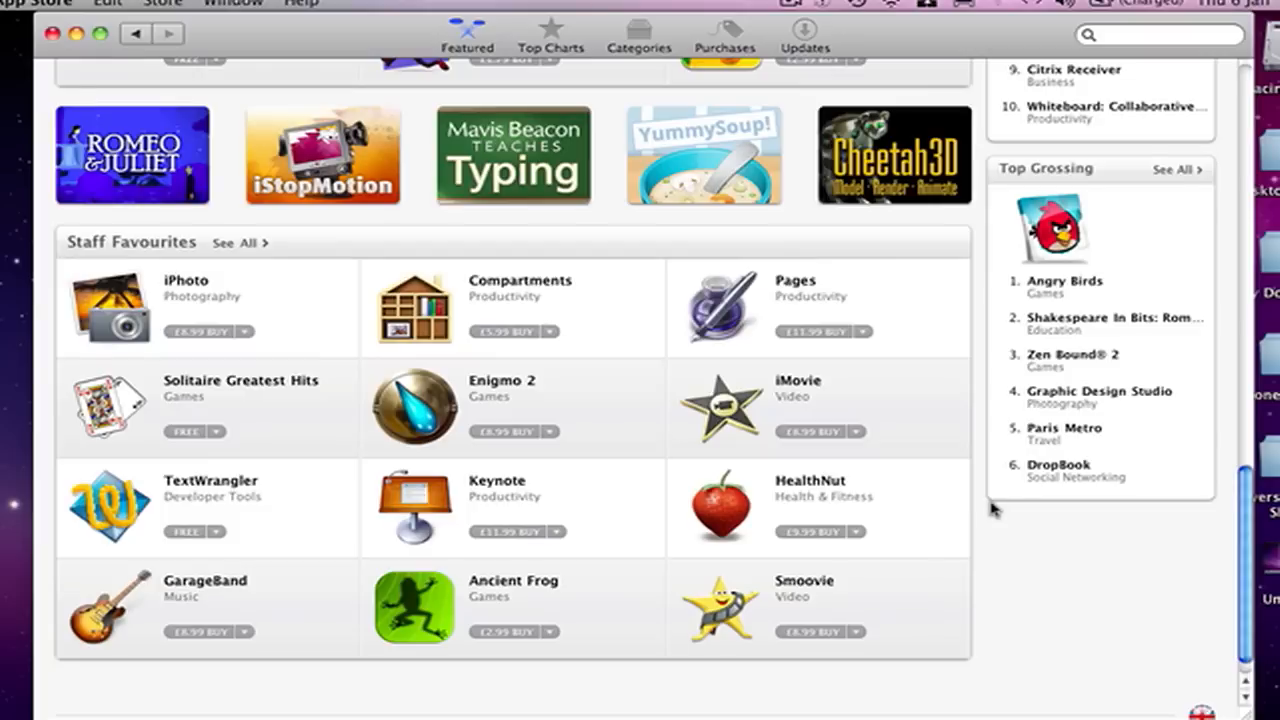
mouse_move(1008, 538)
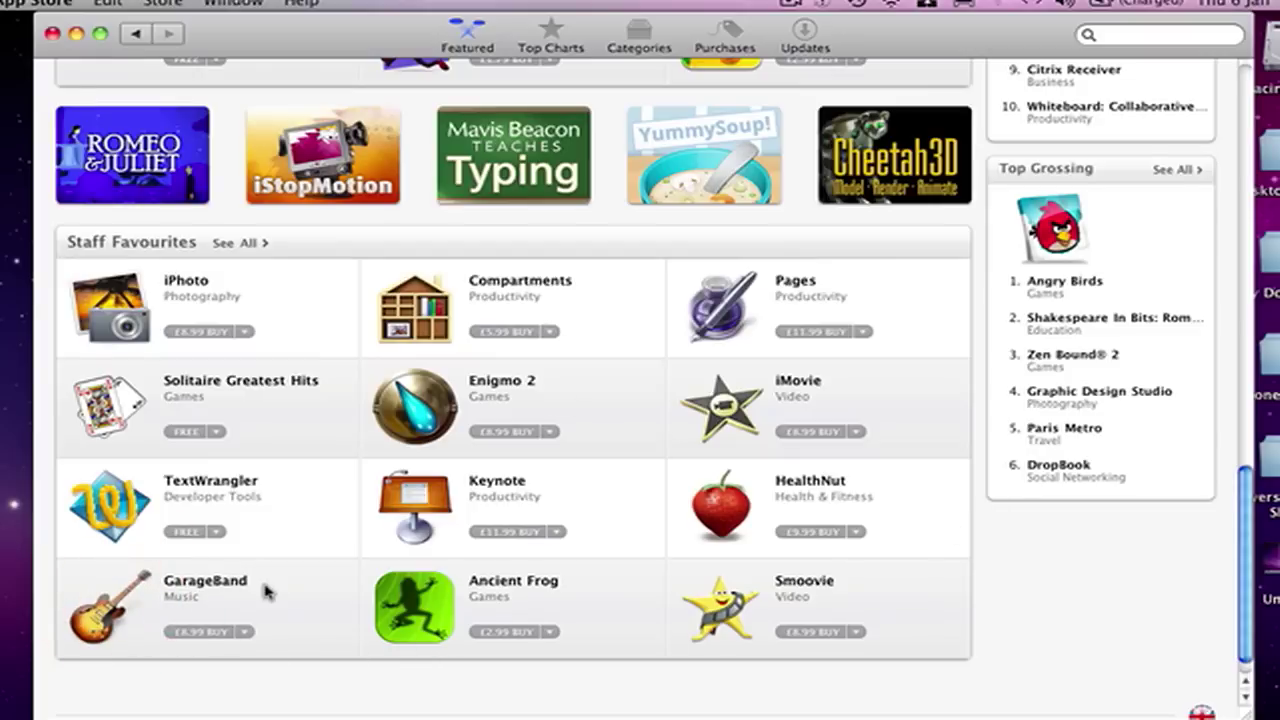
View GarageBand '11 from Staff Favourites and scroll through its description to the screenshots.
left_click(204, 590)
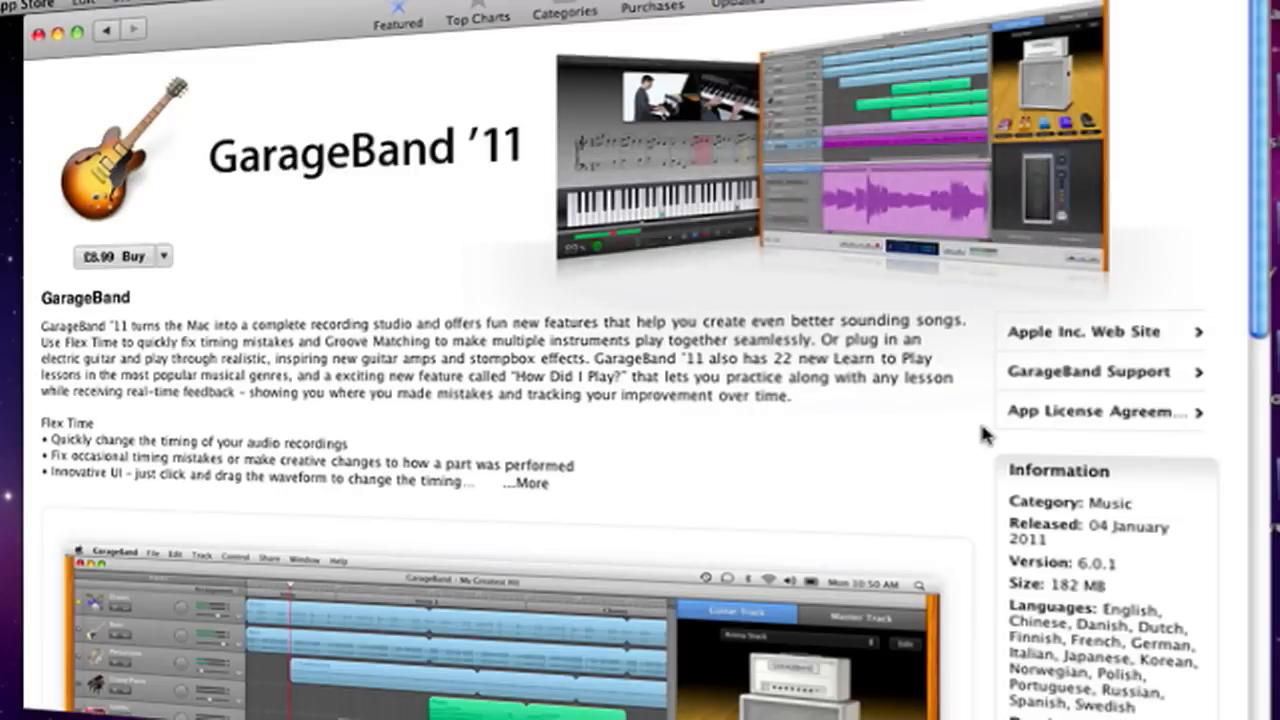
scroll("down", 3)
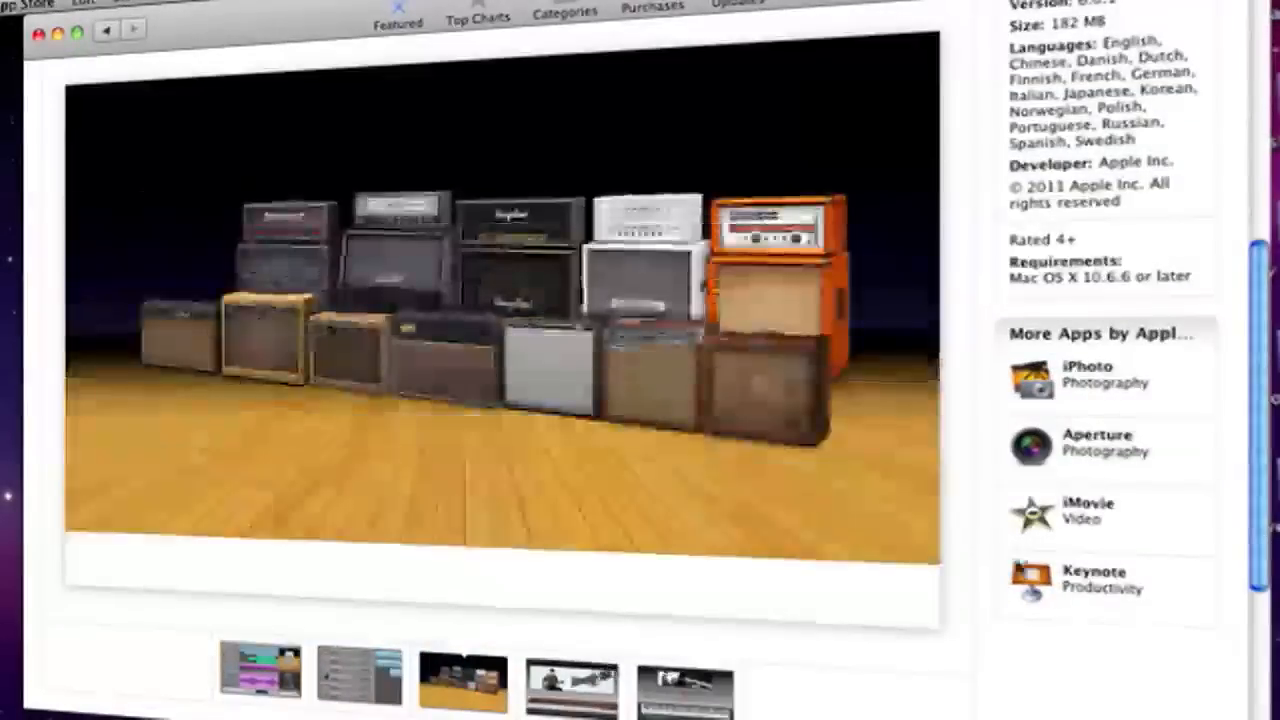
scroll("down", 3)
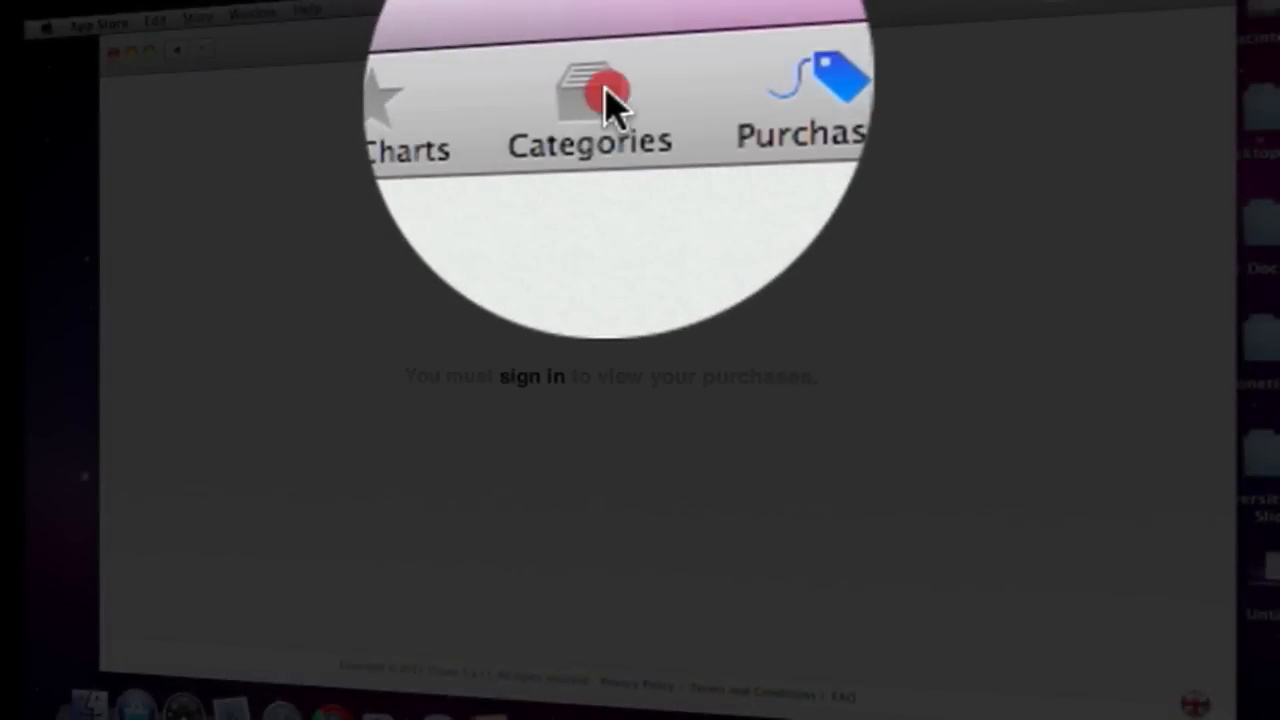
Show the Categories grid of app genres such as Business, Games and Music.
left_click(588, 90)
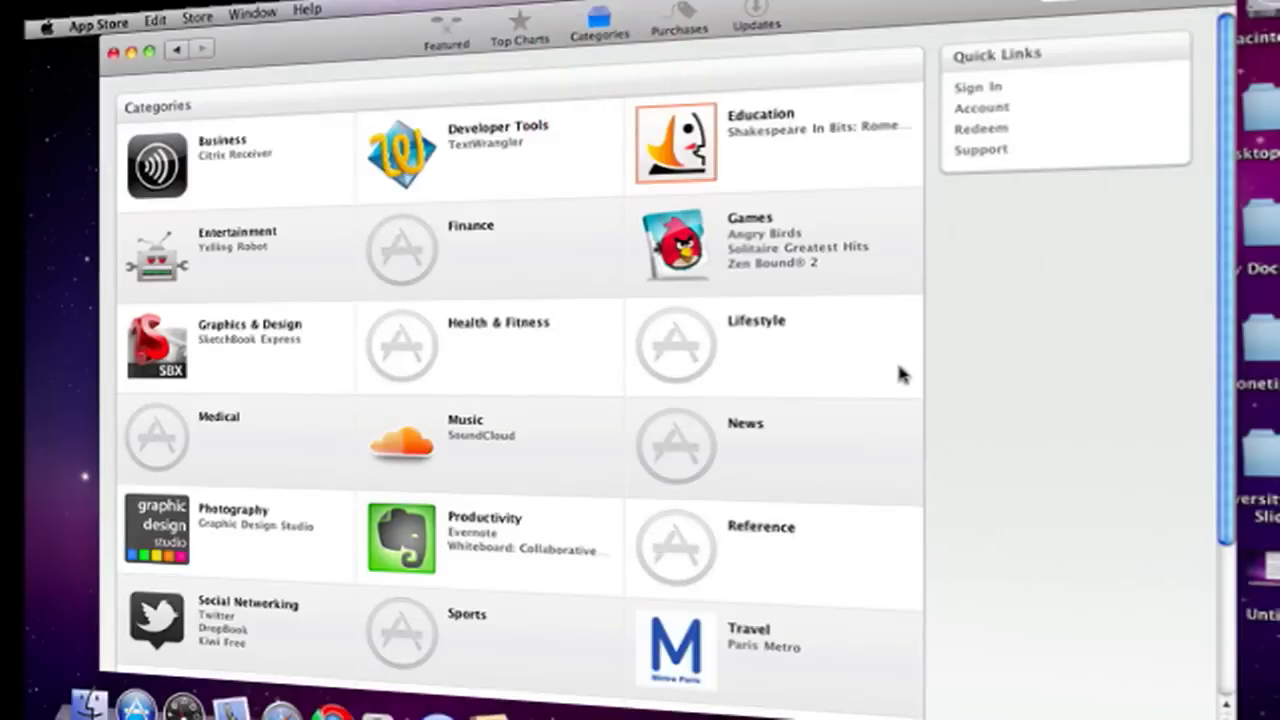
scroll("down", 3)
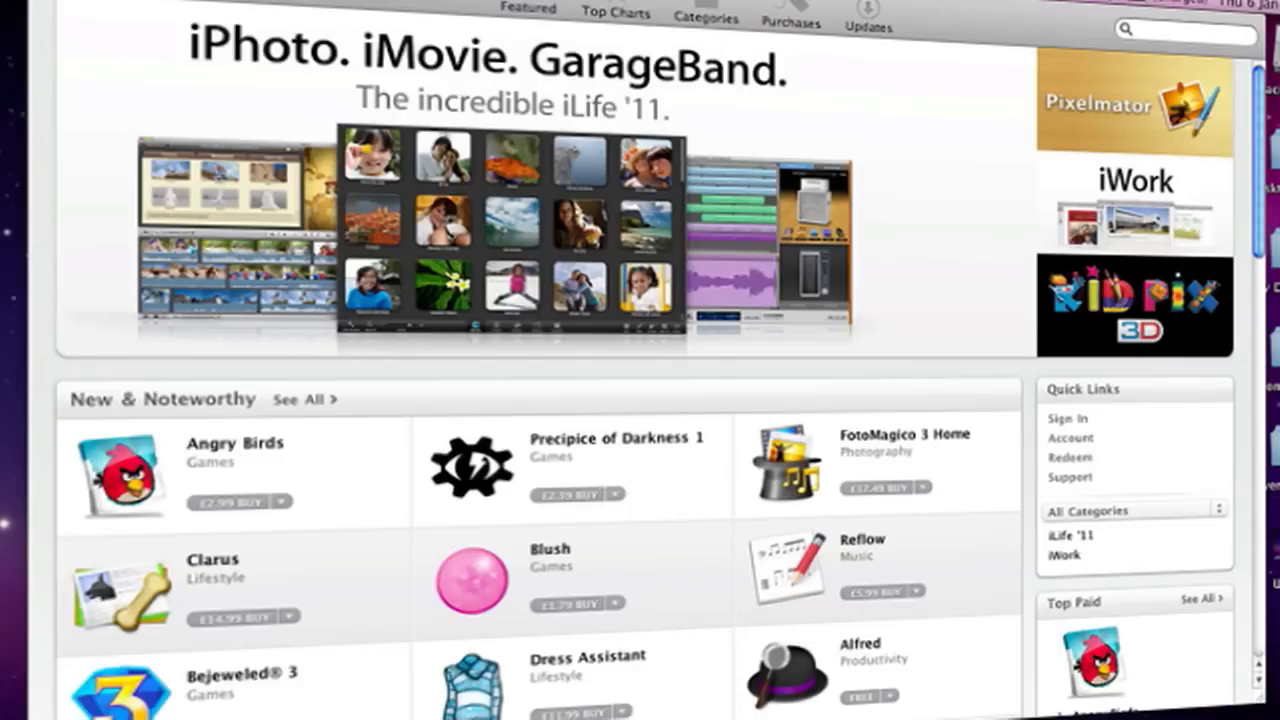
Scroll the Featured storefront down to the New & Noteworthy apps list.
scroll("down", 3)
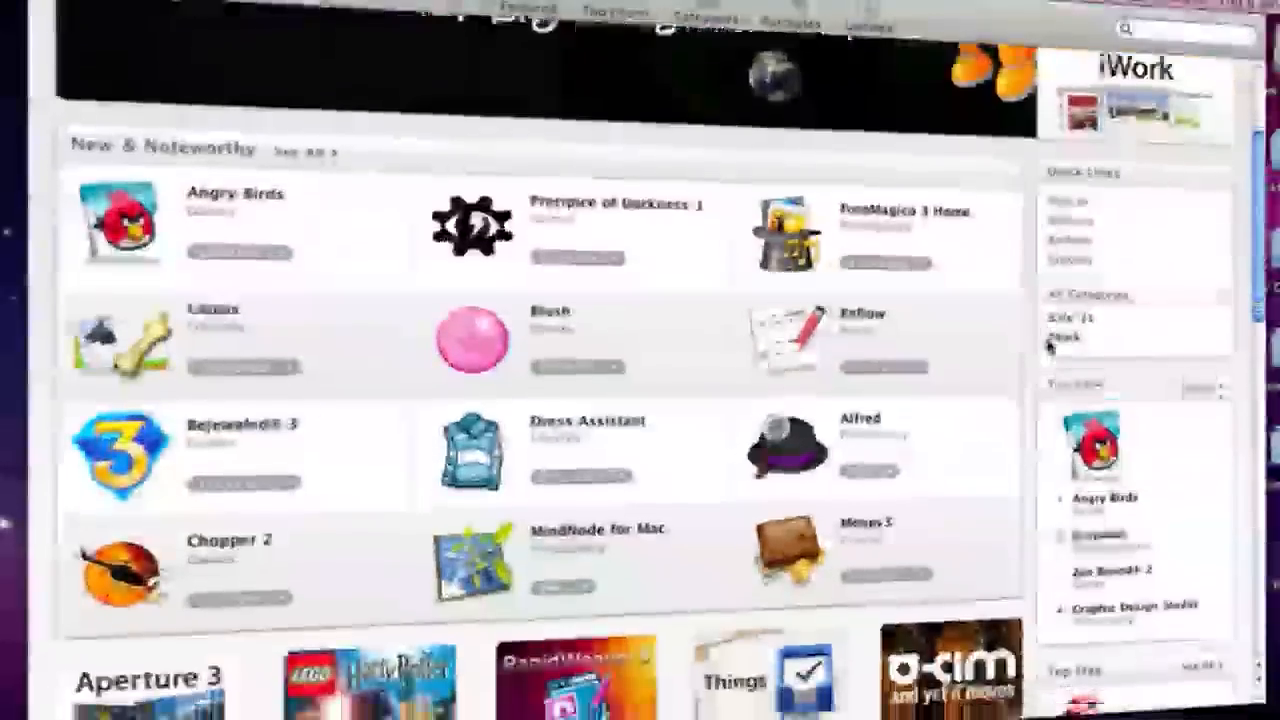